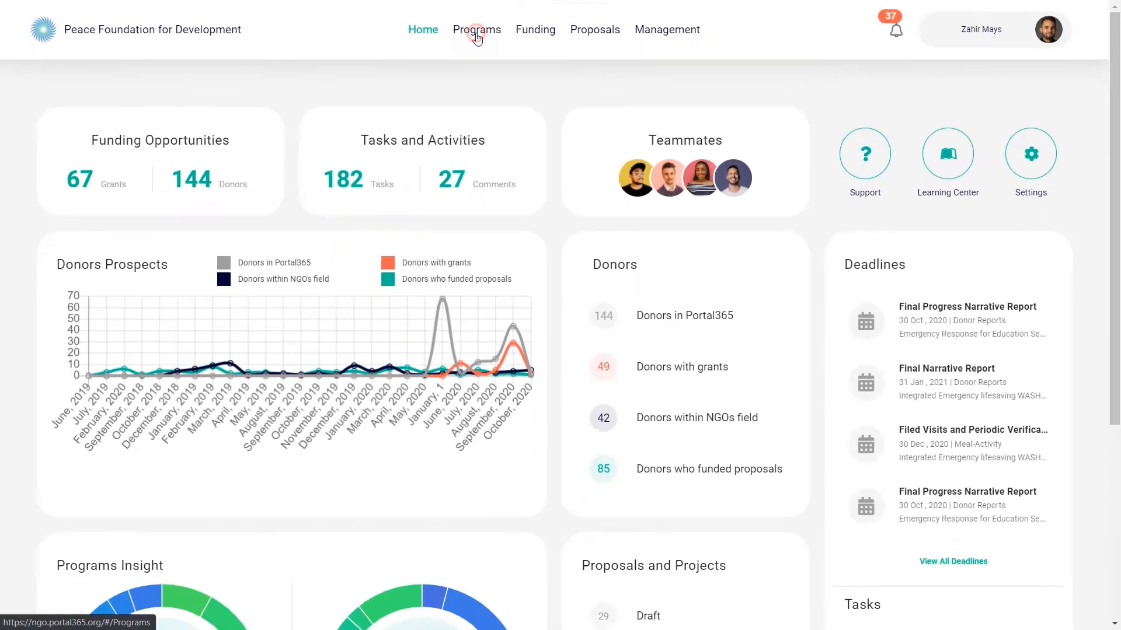
View the Nutrition program overview and its Strategic Objectives and KPIs list.
{"action": "left_click", "coordinate": [476, 30]}
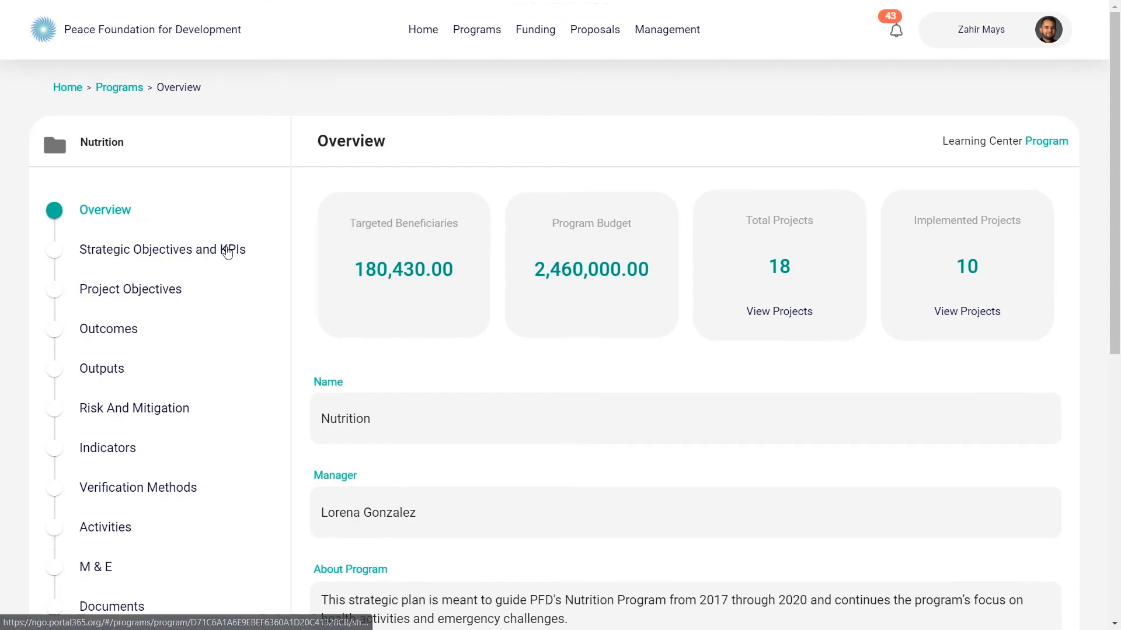
{"action": "left_click", "coordinate": [163, 250]}
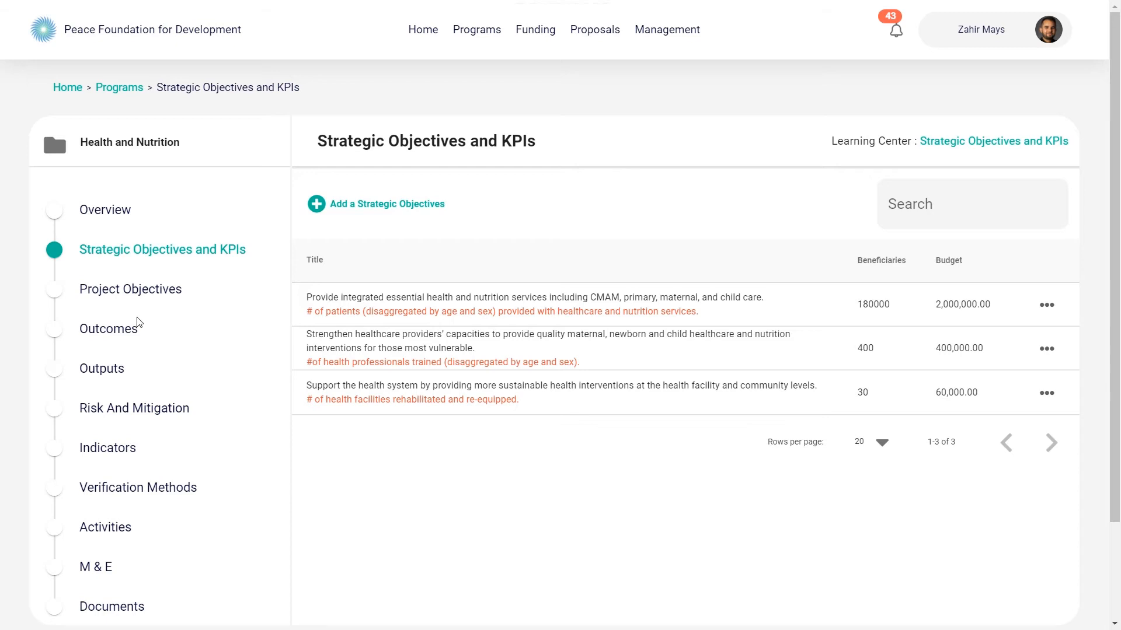
{"action": "left_click", "coordinate": [131, 288]}
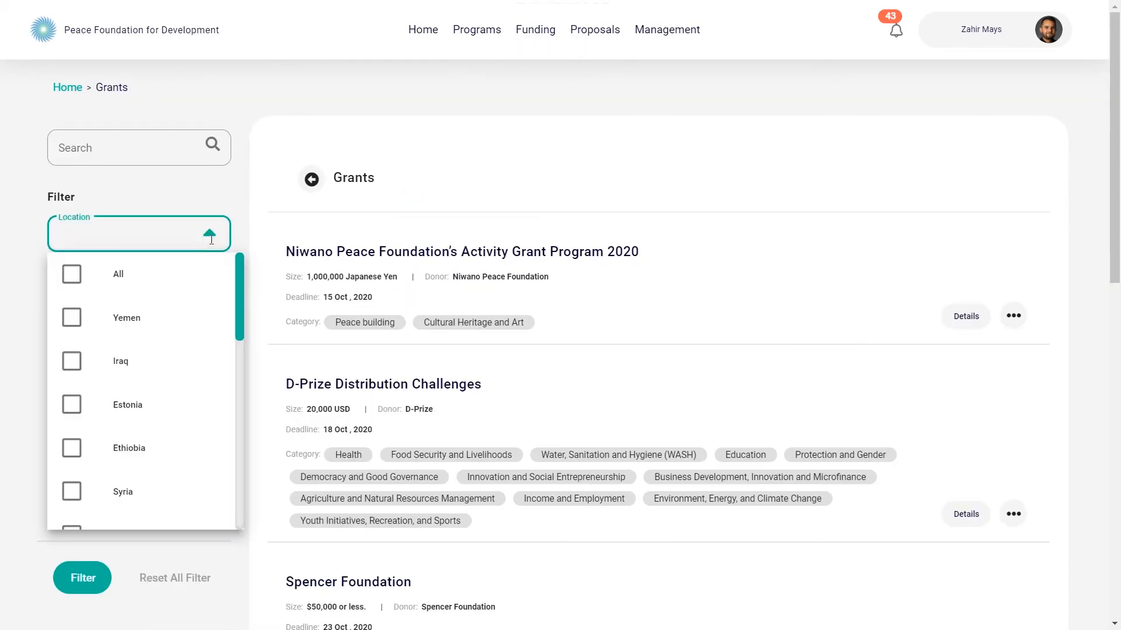
View the Niwano grant's full details, then move on to the Proposals listing.
{"action": "left_click", "coordinate": [964, 316]}
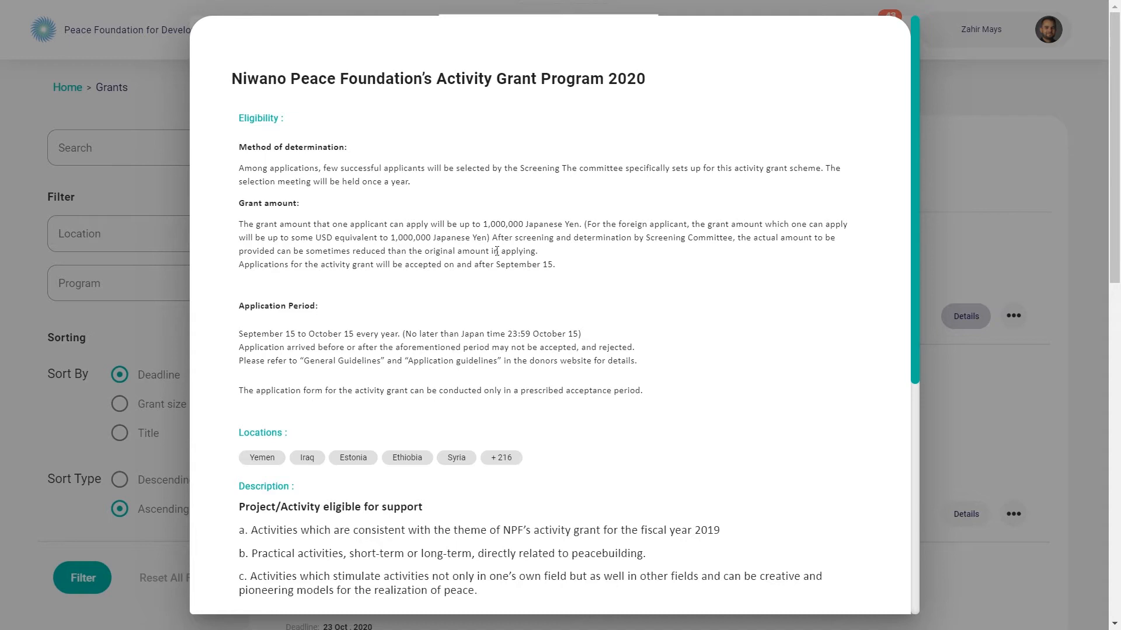
{"action": "left_click", "coordinate": [535, 29]}
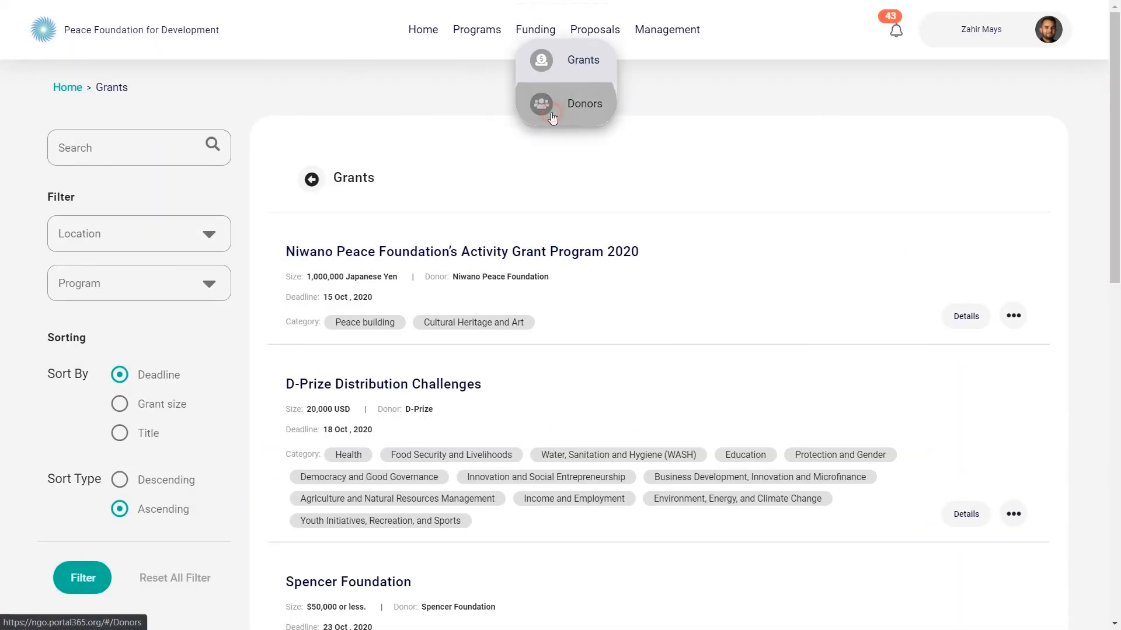
{"action": "left_click", "coordinate": [583, 104]}
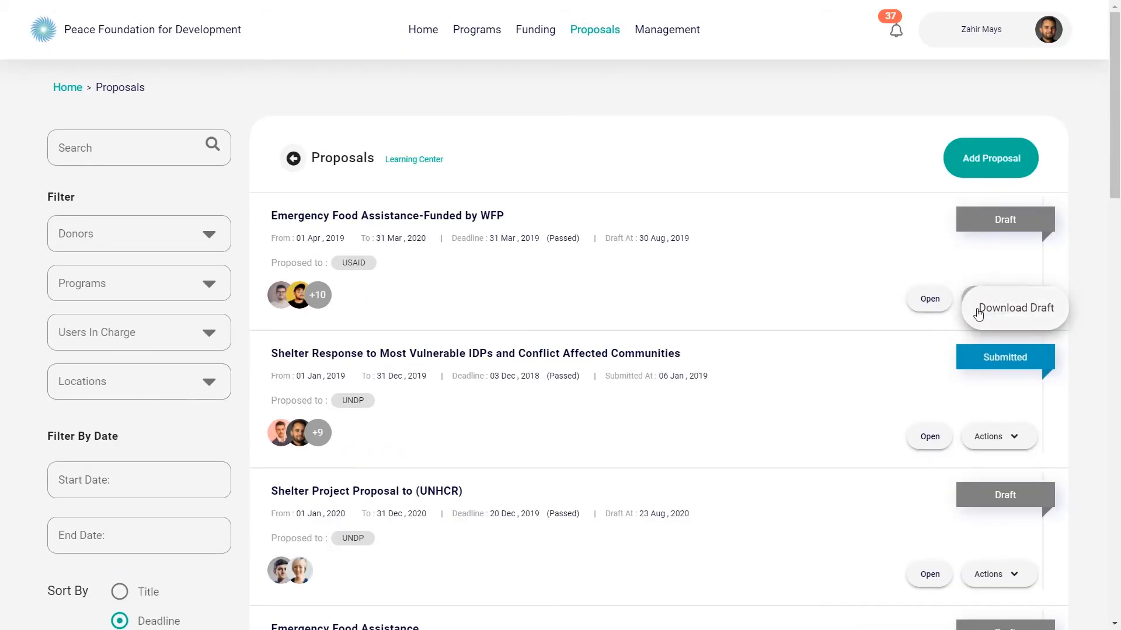
Enter the Shelter Response proposal and start a new outcome in its logical framework.
{"action": "left_click", "coordinate": [928, 435]}
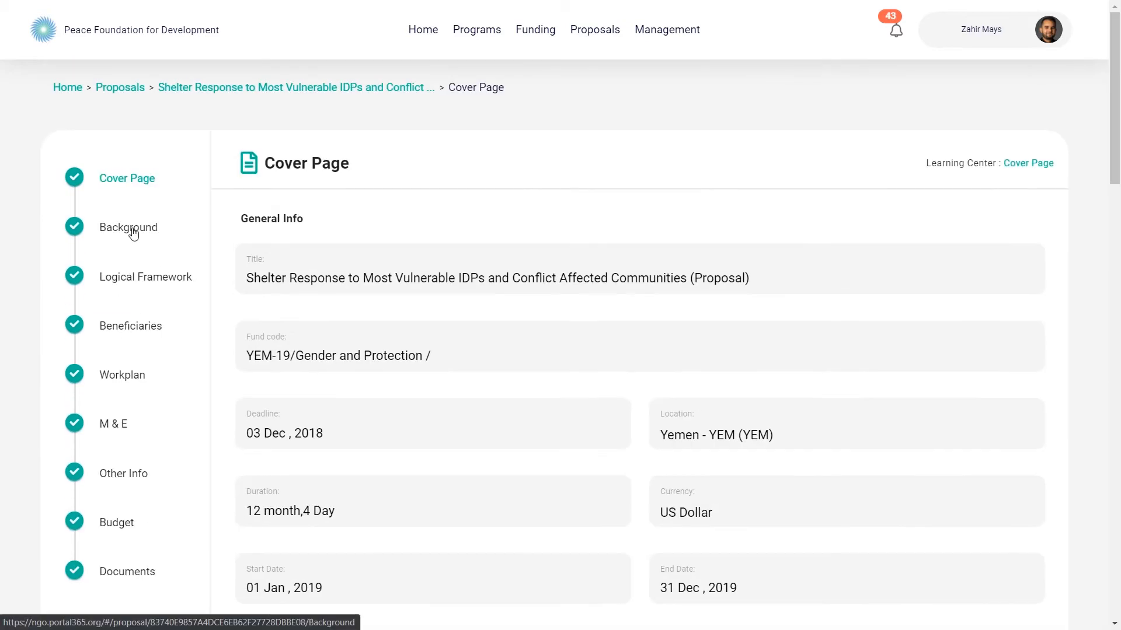
{"action": "left_click", "coordinate": [146, 276]}
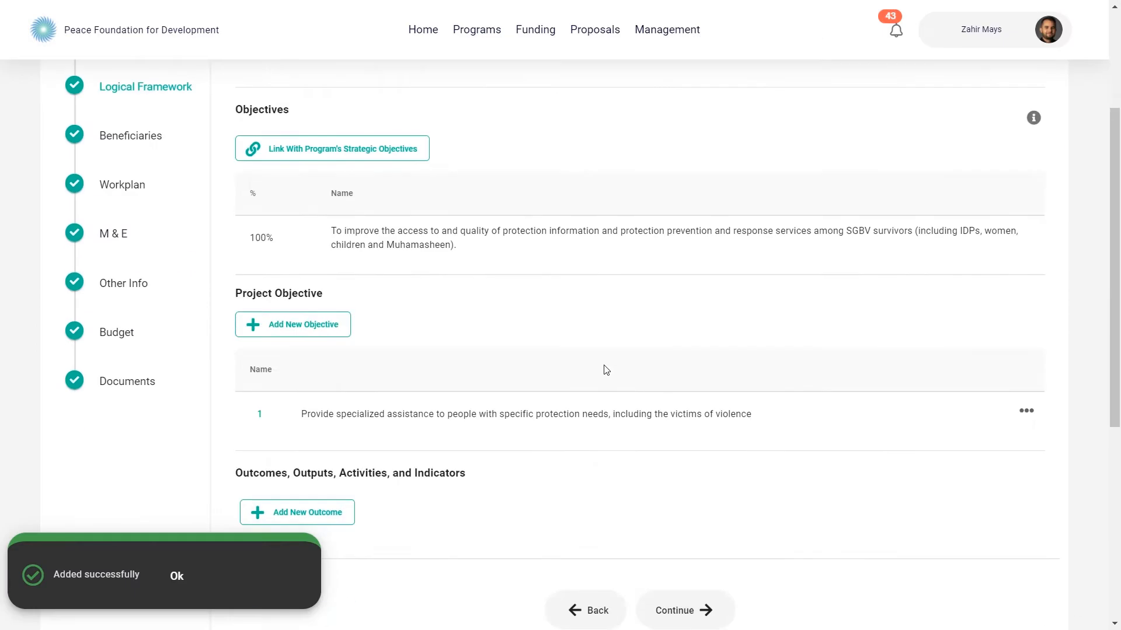
{"action": "left_click", "coordinate": [296, 513]}
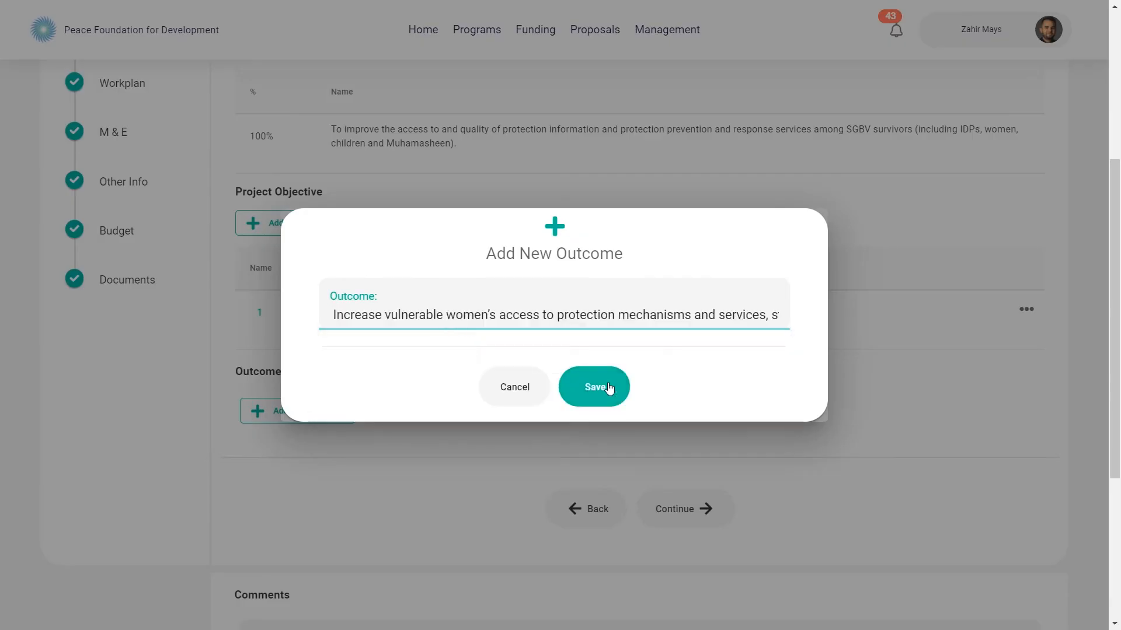
Save the new outcome, output and indicator to the logical framework.
{"action": "left_click", "coordinate": [593, 386]}
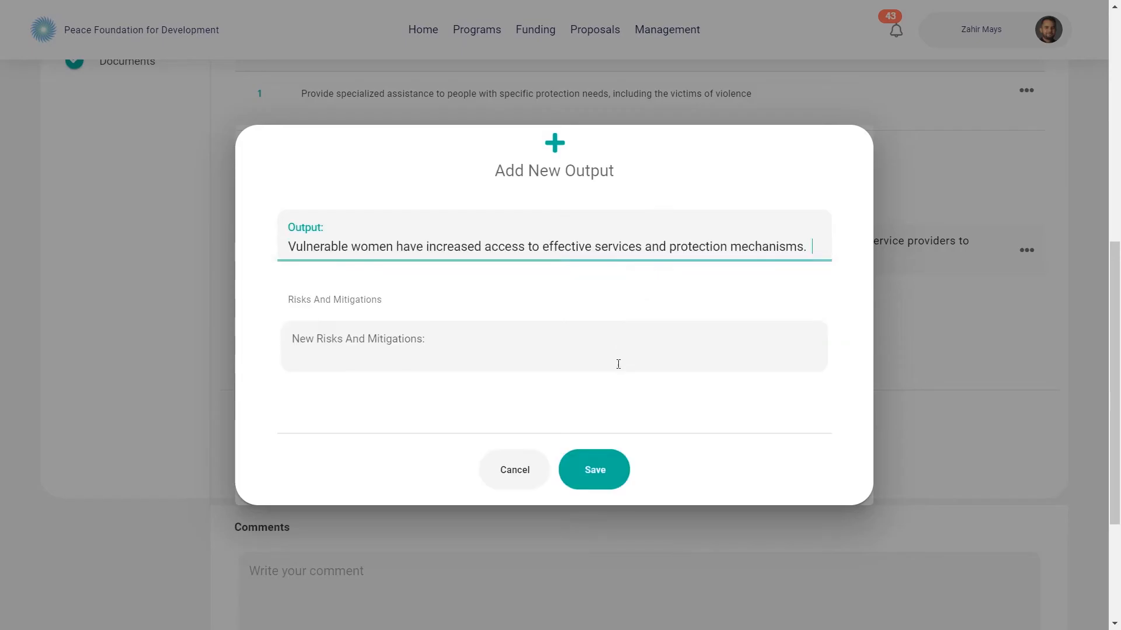
{"action": "left_click", "coordinate": [594, 469]}
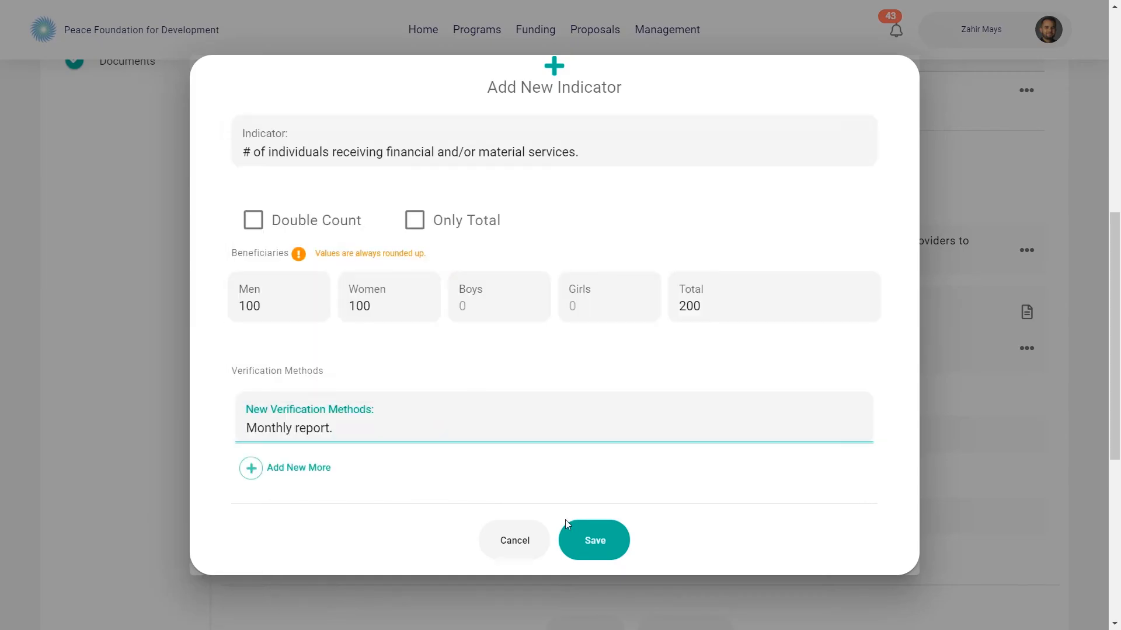
{"action": "left_click", "coordinate": [593, 539]}
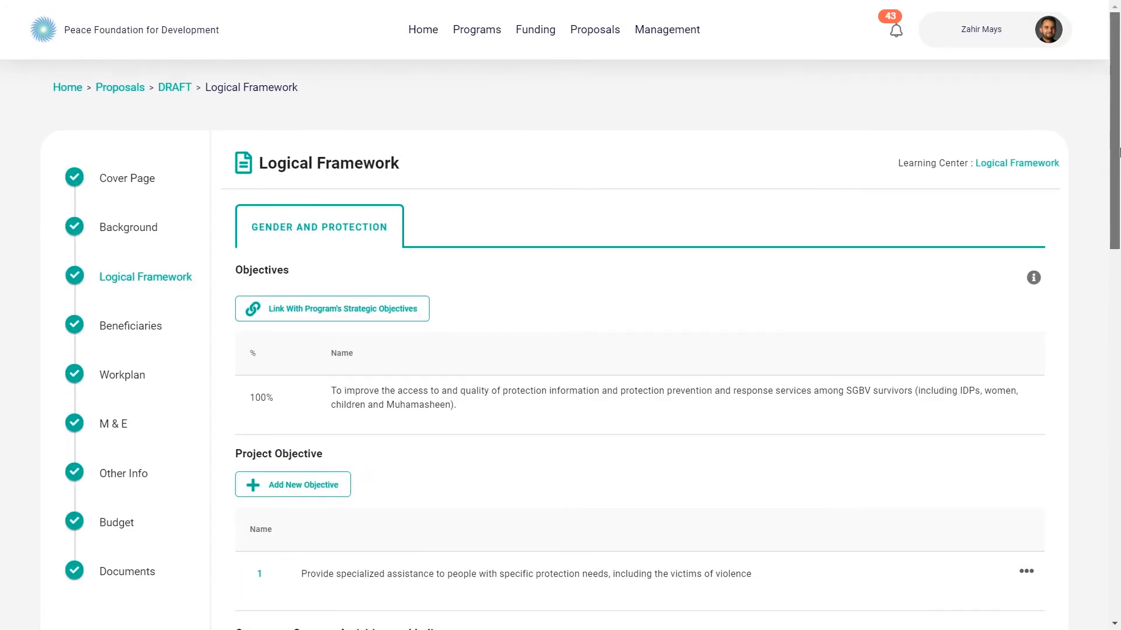
Review the proposal's Beneficiaries, M & E, Budget and Documents sections, then go to Project Management.
{"action": "left_click", "coordinate": [131, 326]}
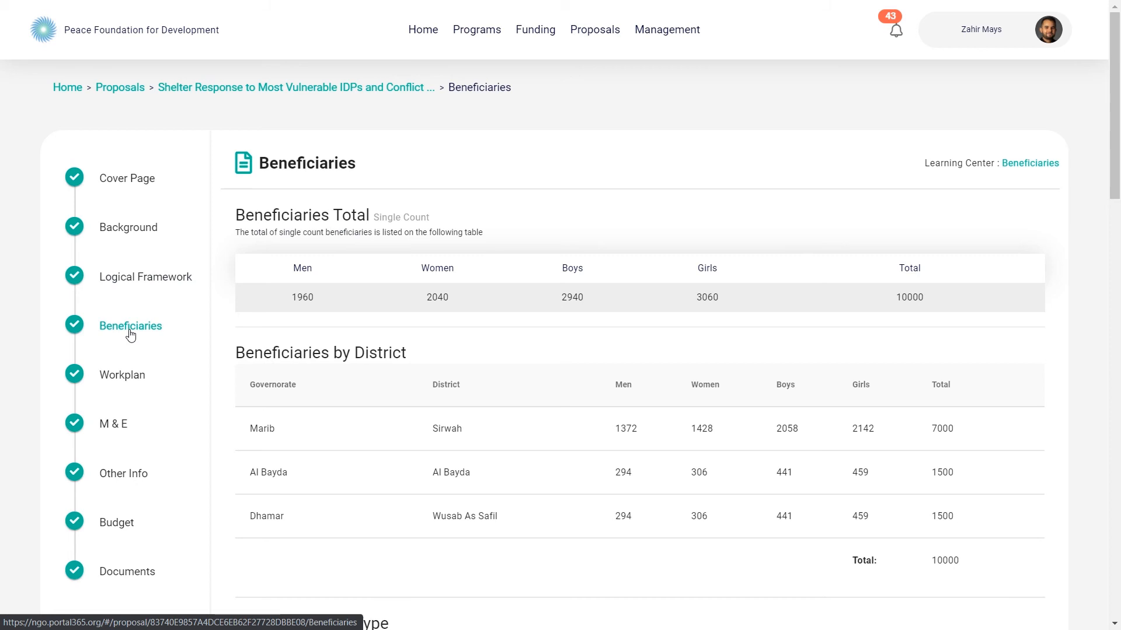
{"action": "left_click", "coordinate": [112, 422]}
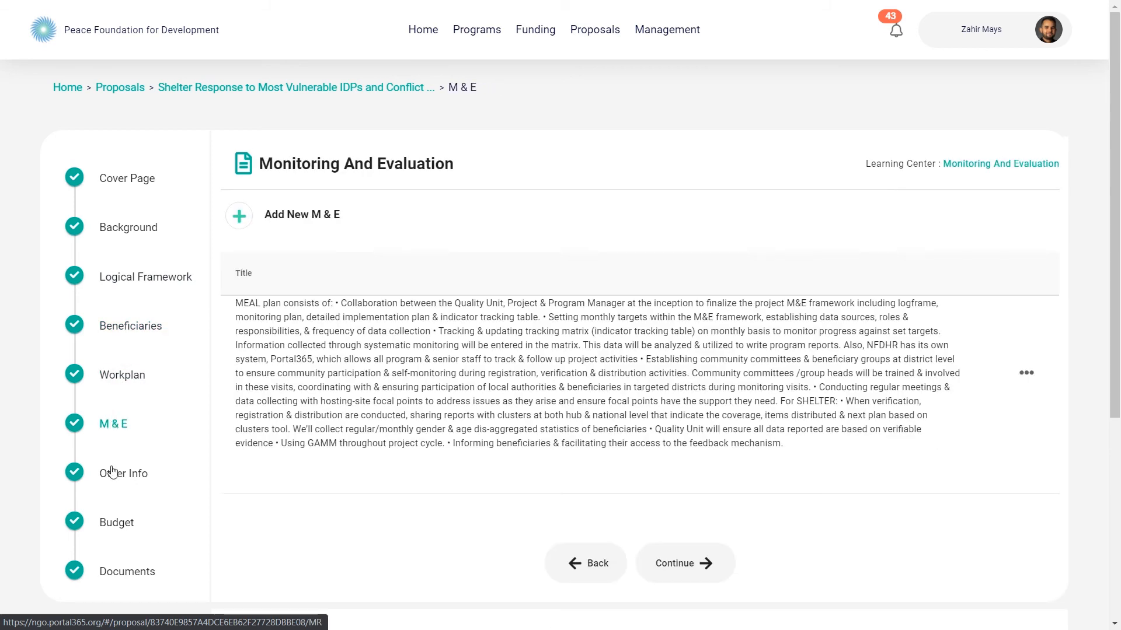
{"action": "left_click", "coordinate": [116, 523]}
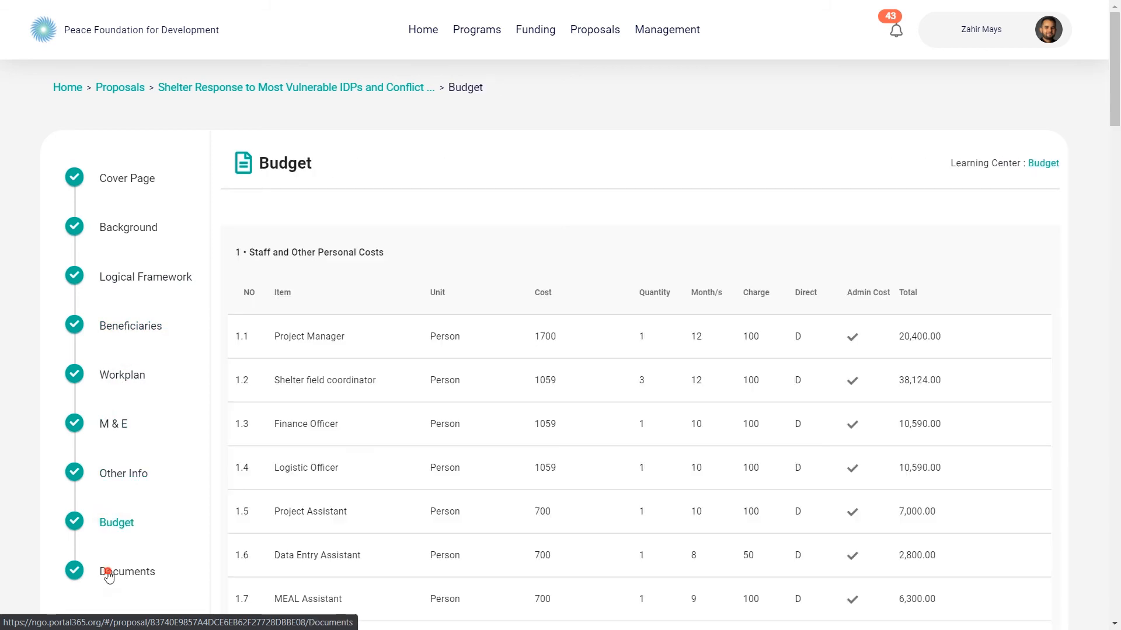
{"action": "left_click", "coordinate": [127, 571]}
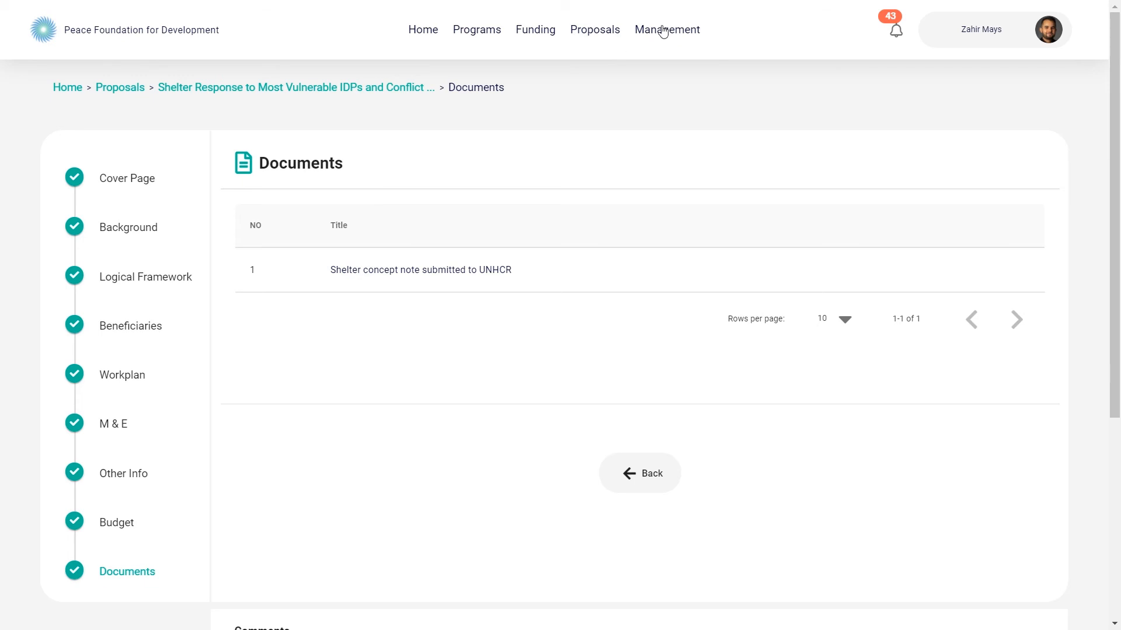
{"action": "left_click", "coordinate": [666, 29]}
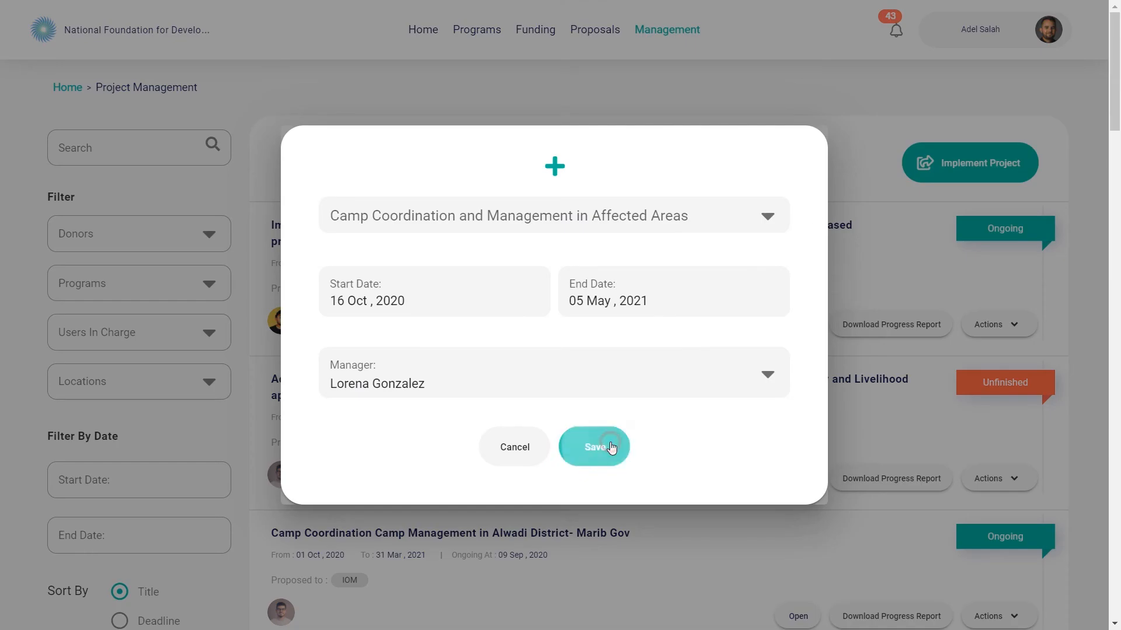
Save the implemented Camp Coordination project and browse its indicator tracking months.
{"action": "left_click", "coordinate": [593, 447]}
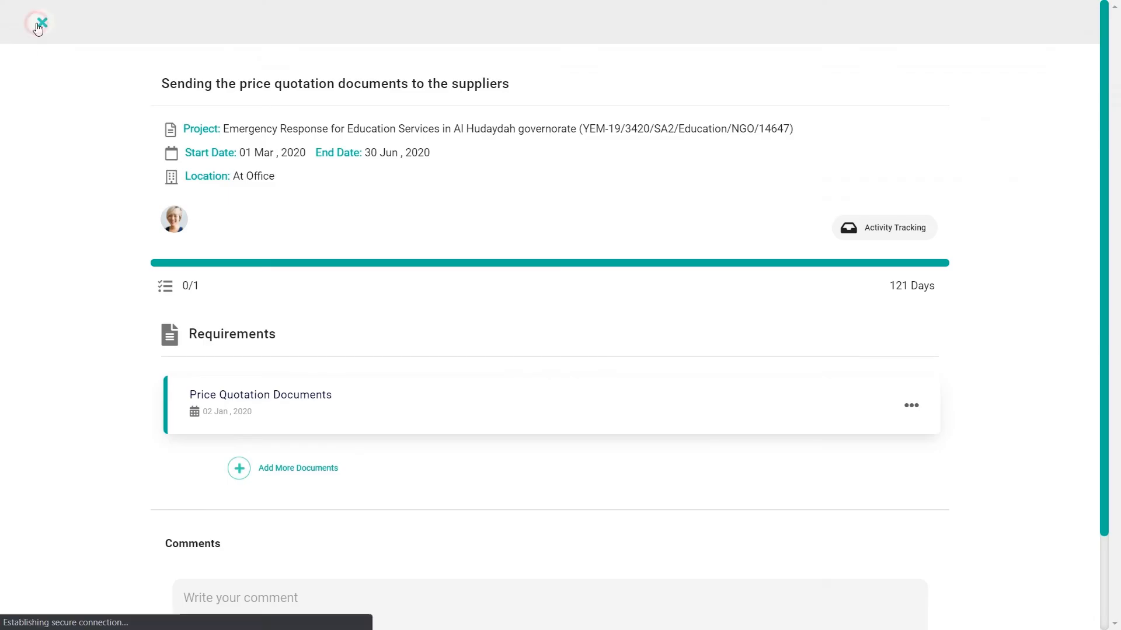
{"action": "left_click", "coordinate": [40, 22]}
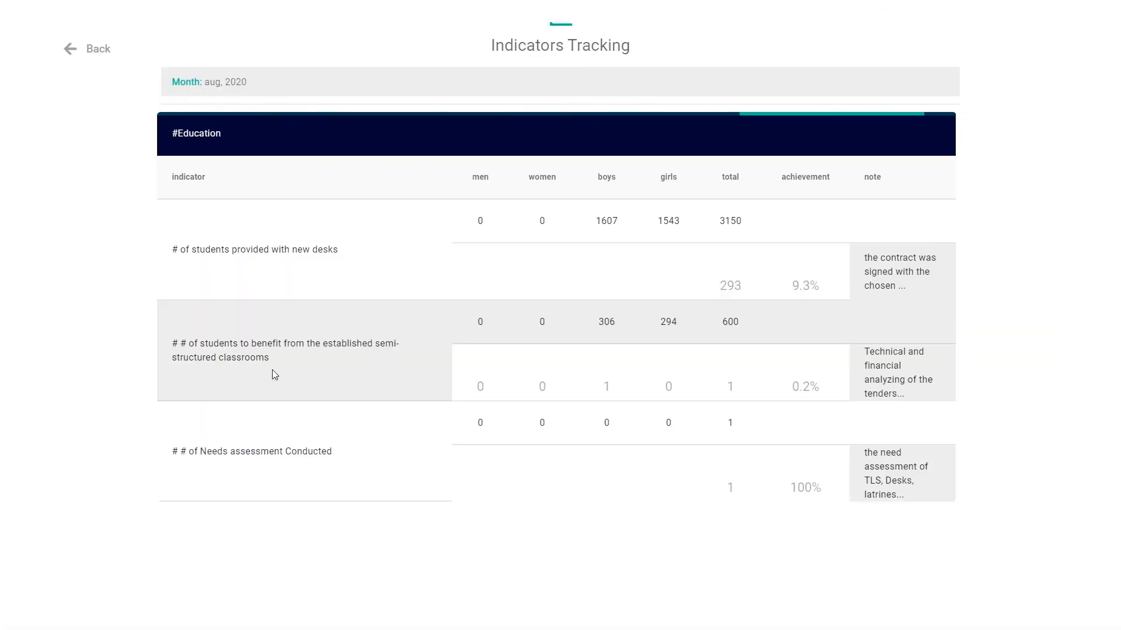
{"action": "left_click", "coordinate": [85, 49]}
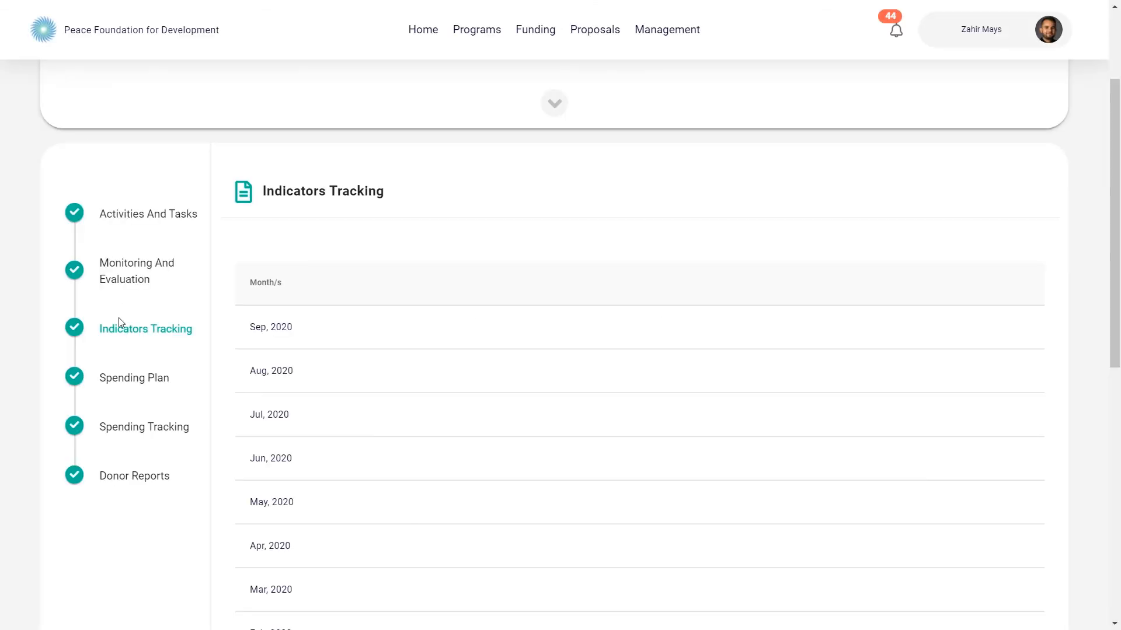
Review the project's spending tracking and donor reports, then return to the Home dashboard.
{"action": "left_click", "coordinate": [144, 427]}
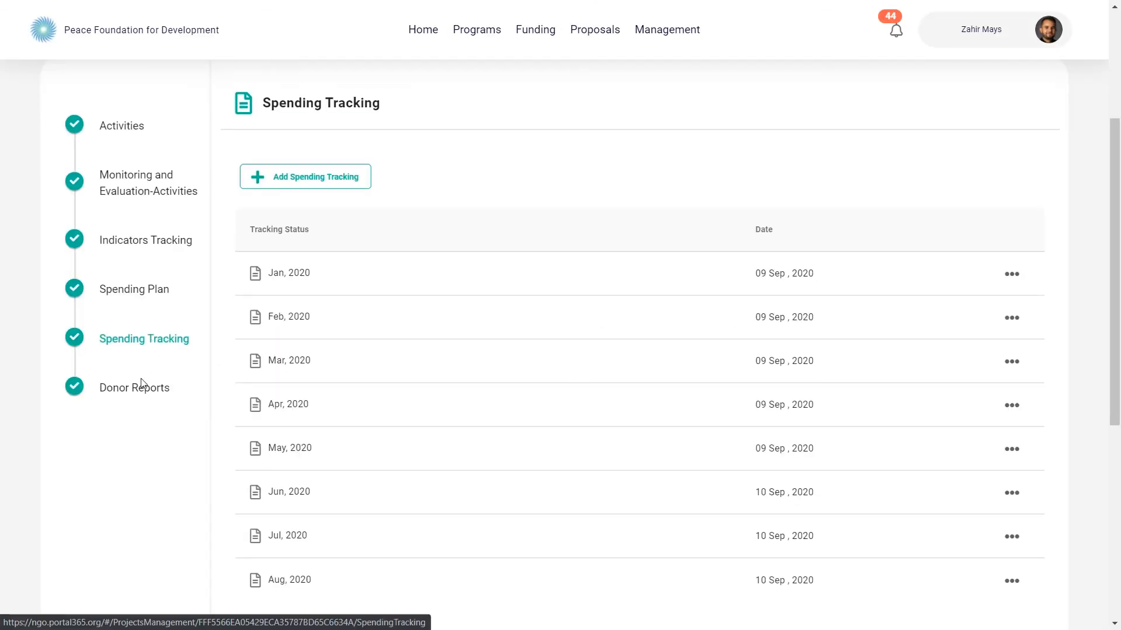
{"action": "left_click", "coordinate": [134, 388]}
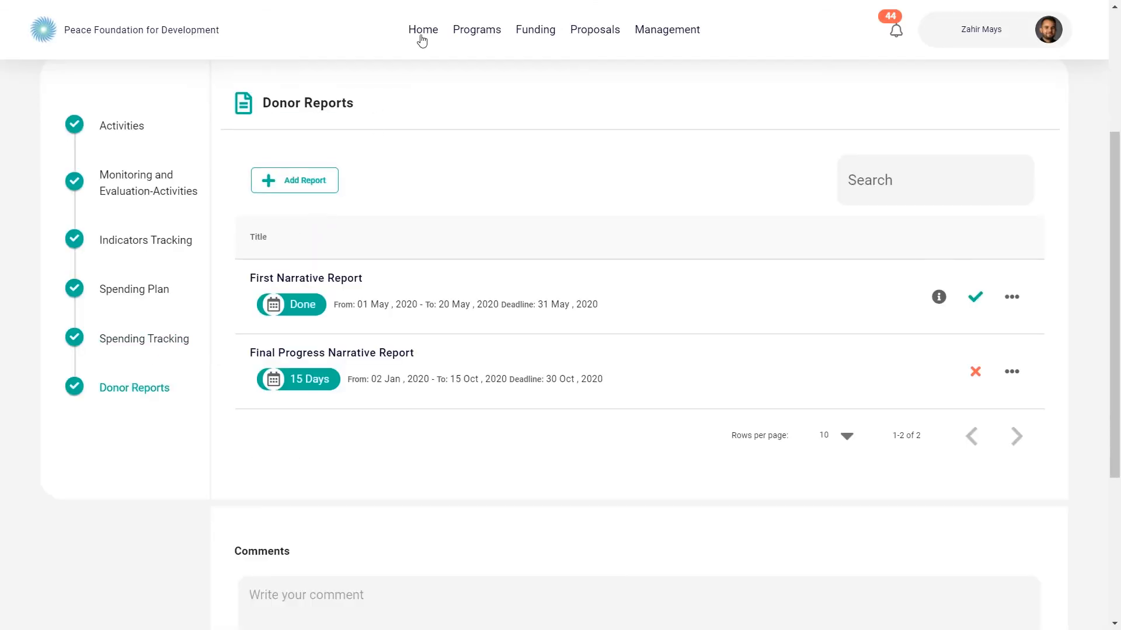
{"action": "left_click", "coordinate": [423, 29]}
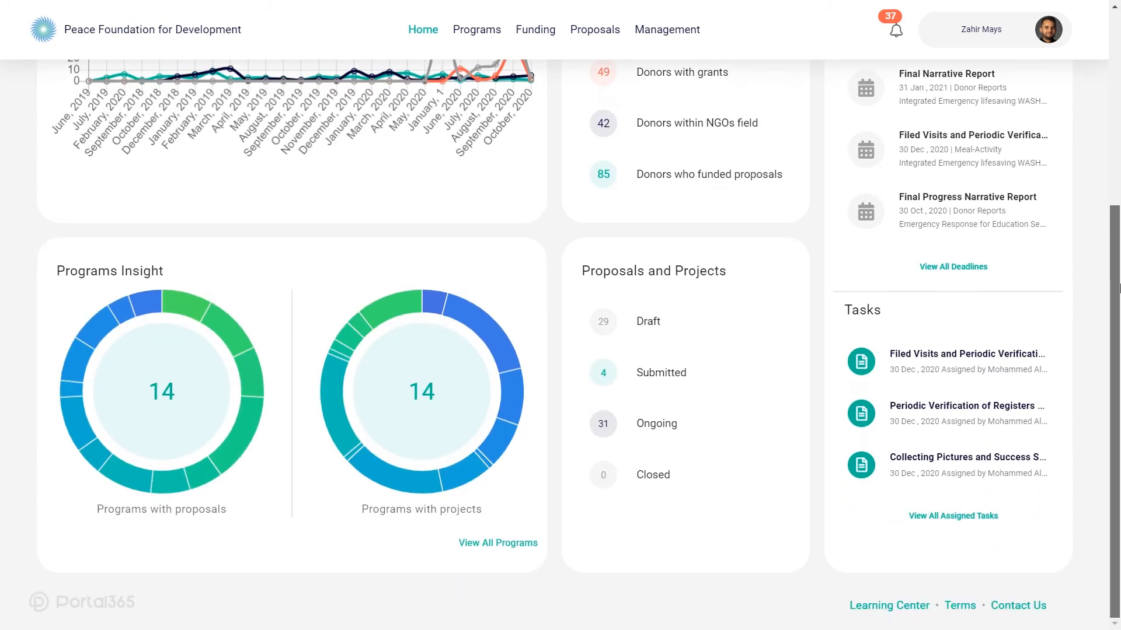